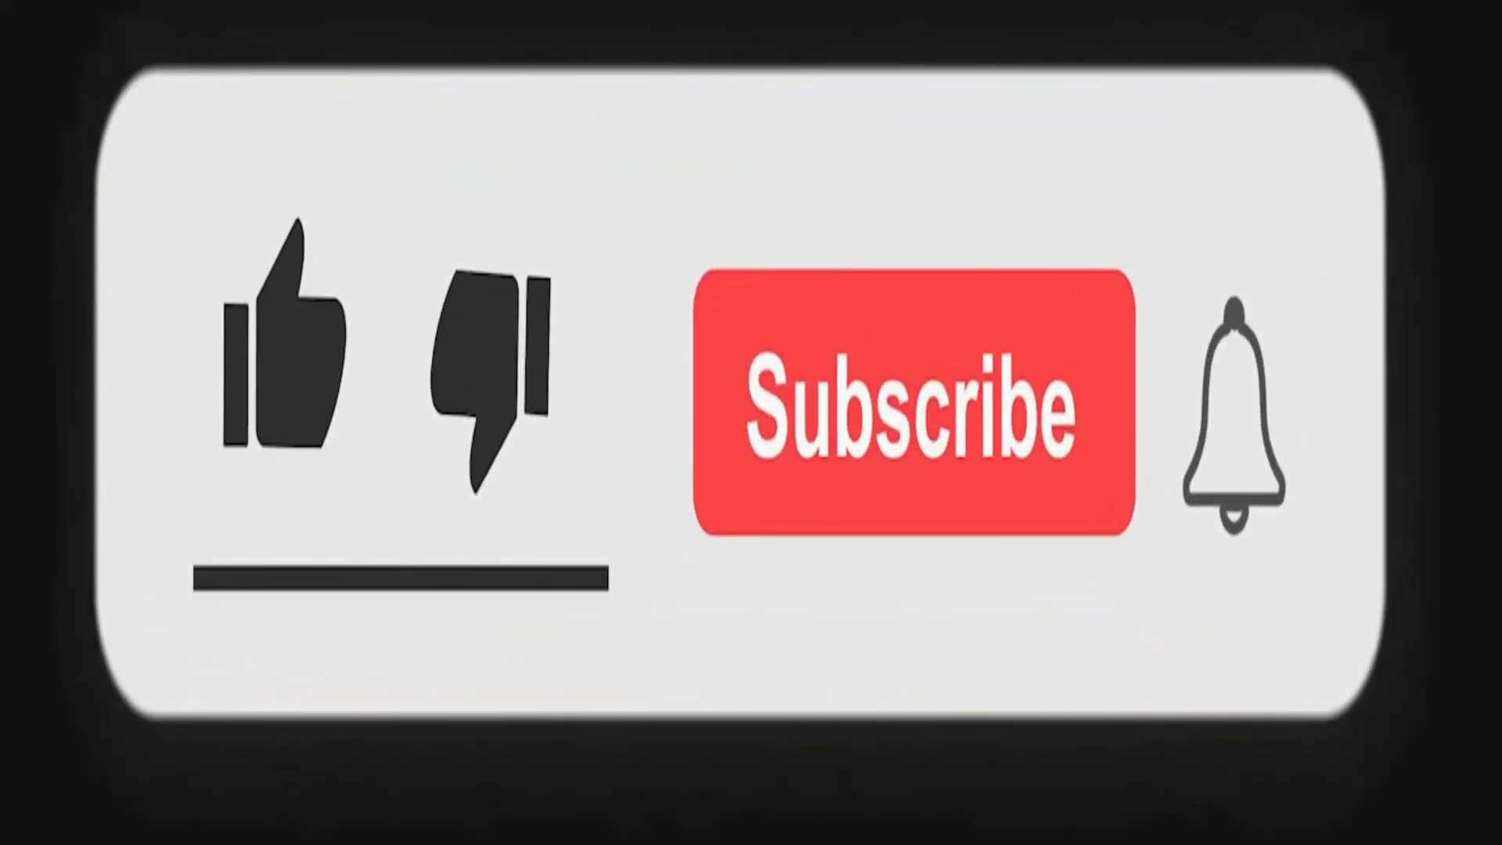
Erase the cover layer over the impala's horns, head, face, neck and chest.
{"action": "left_click", "coordinate": [288, 364]}
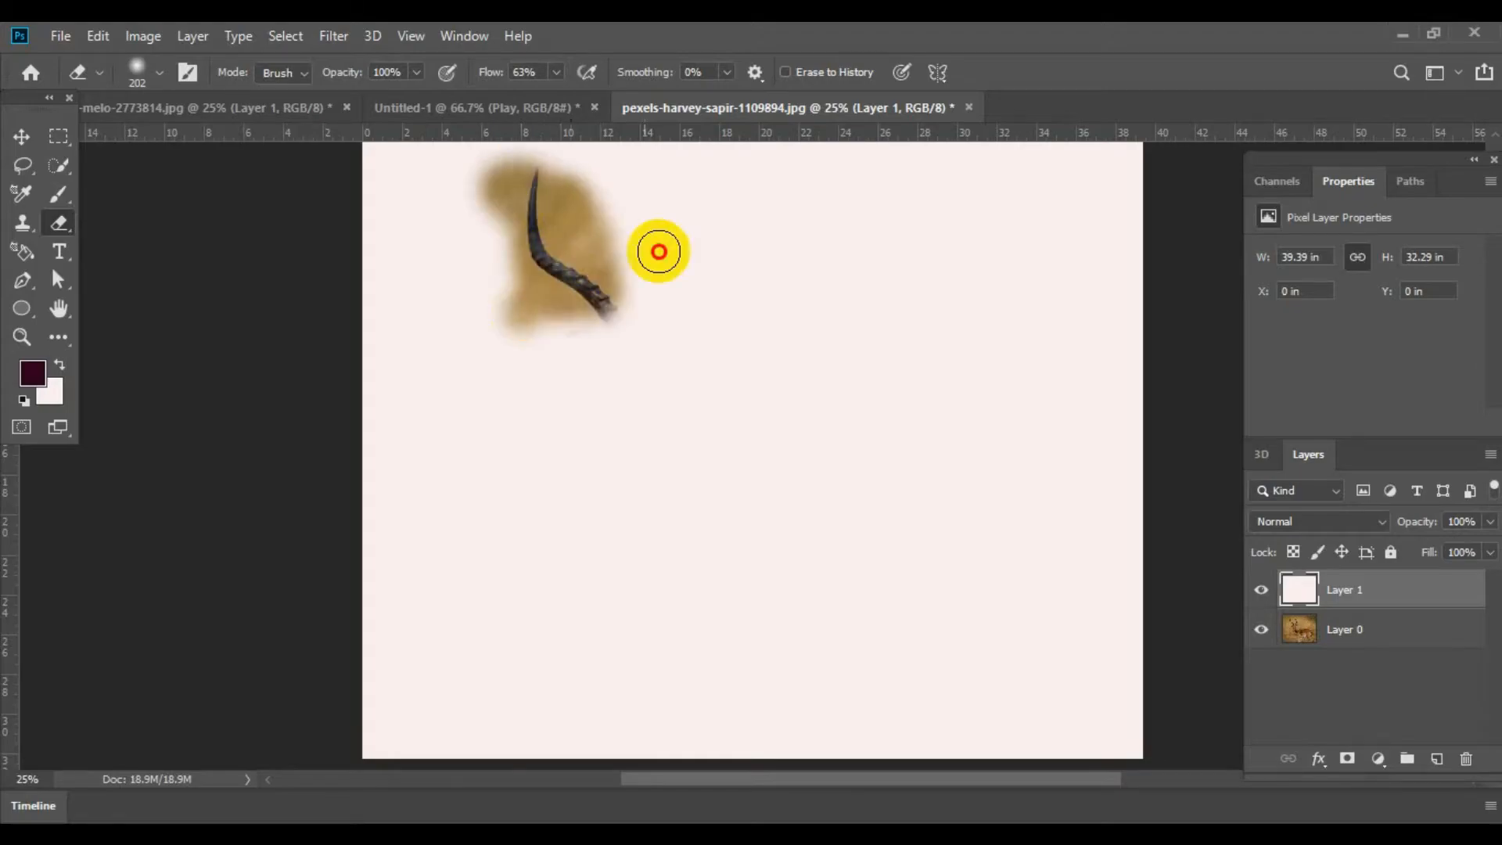
{"action": "left_click_drag", "start_coordinate": [658, 250], "coordinate": [690, 389]}
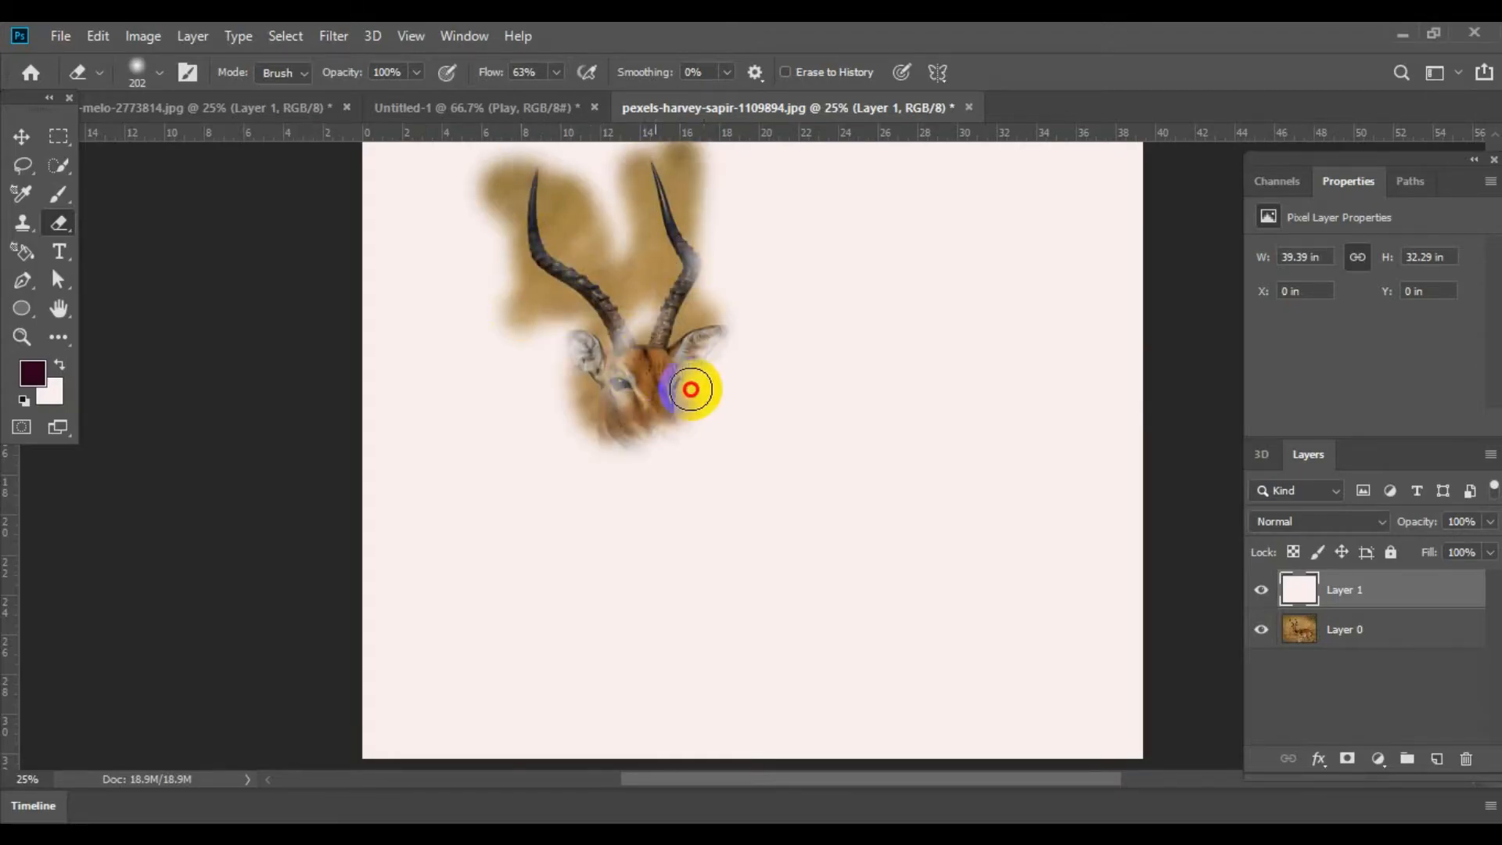
{"action": "left_click_drag", "start_coordinate": [690, 389], "coordinate": [641, 329]}
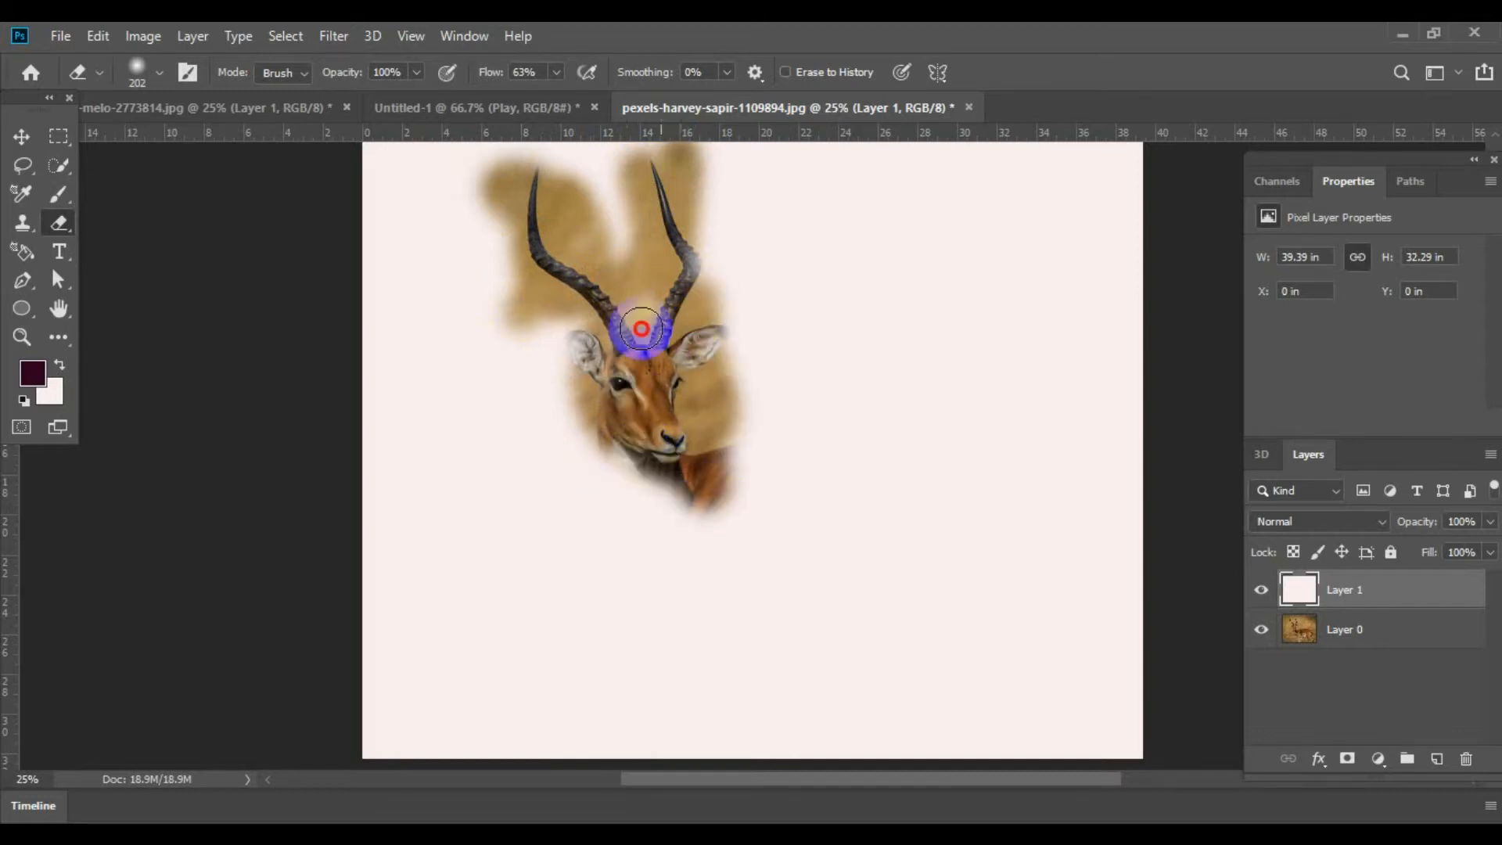
{"action": "left_click_drag", "start_coordinate": [641, 328], "coordinate": [671, 508]}
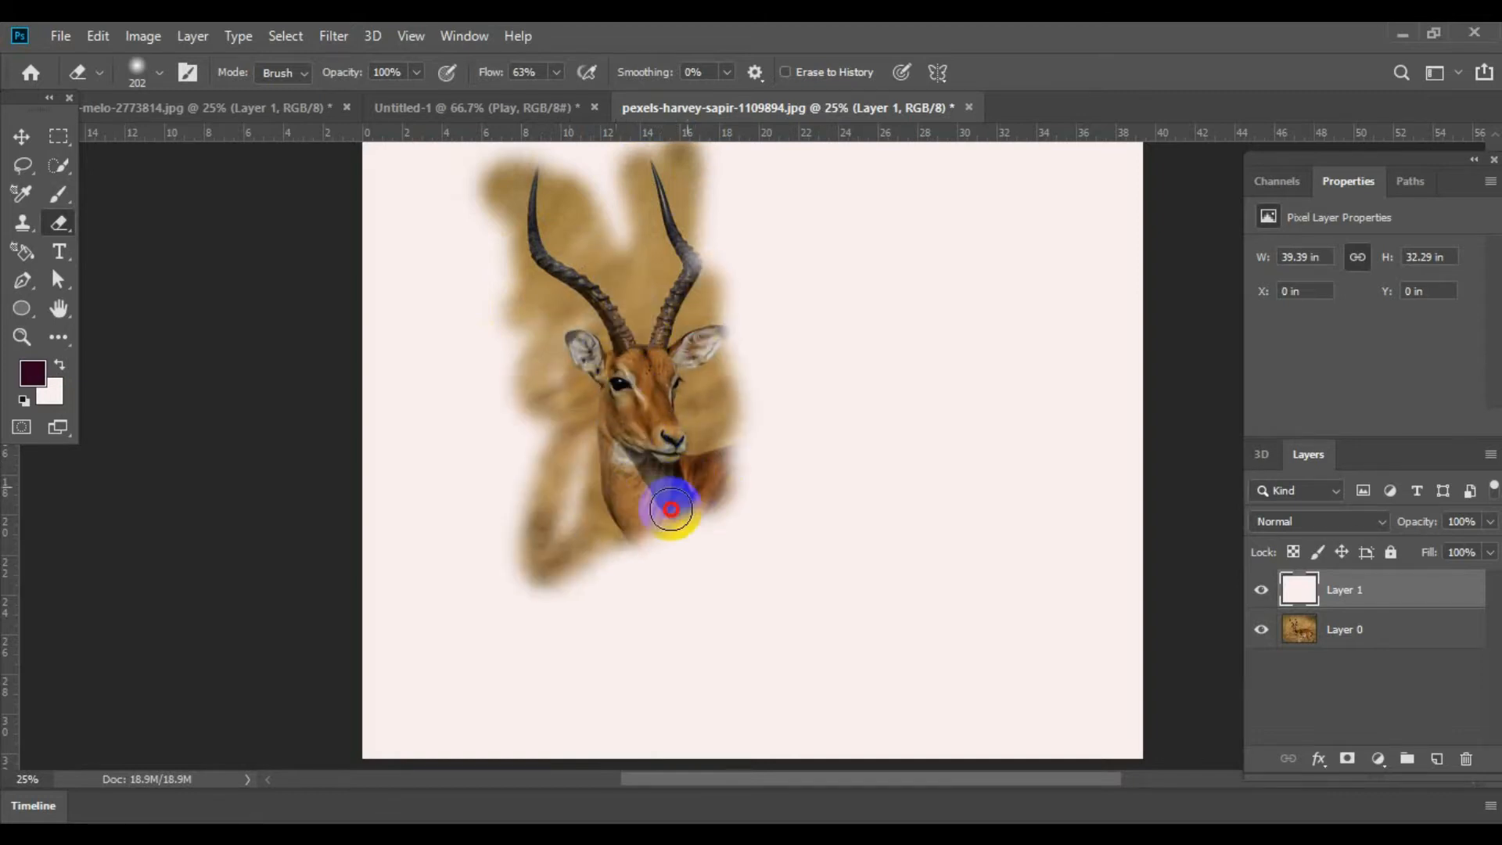
{"action": "left_click_drag", "start_coordinate": [672, 507], "coordinate": [890, 459]}
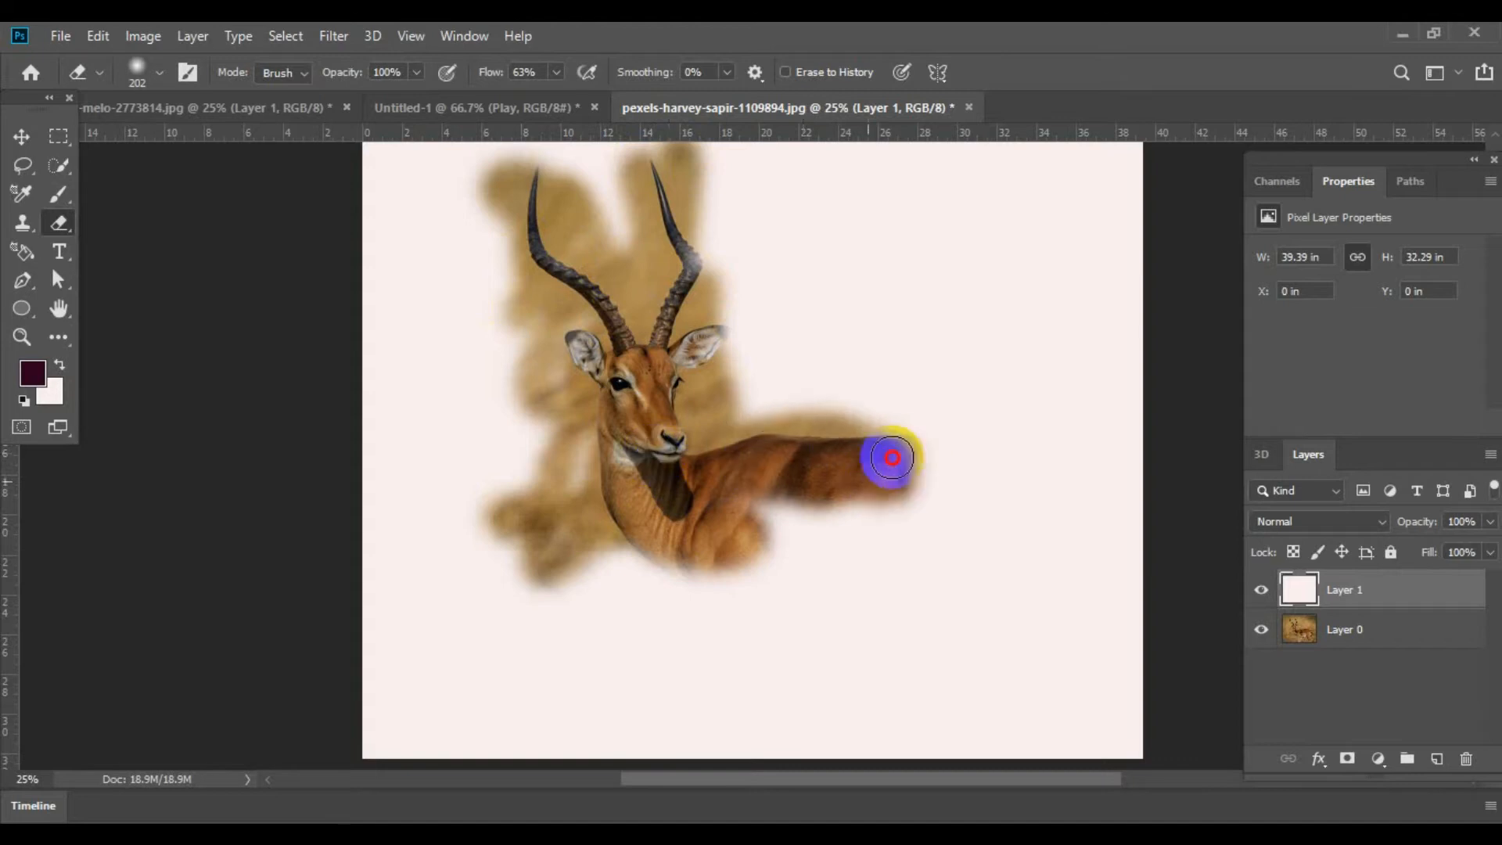
Erase the cover over the back, rump, legs, belly and surrounding ground to reveal the whole impala.
{"action": "left_click_drag", "start_coordinate": [891, 457], "coordinate": [1049, 656]}
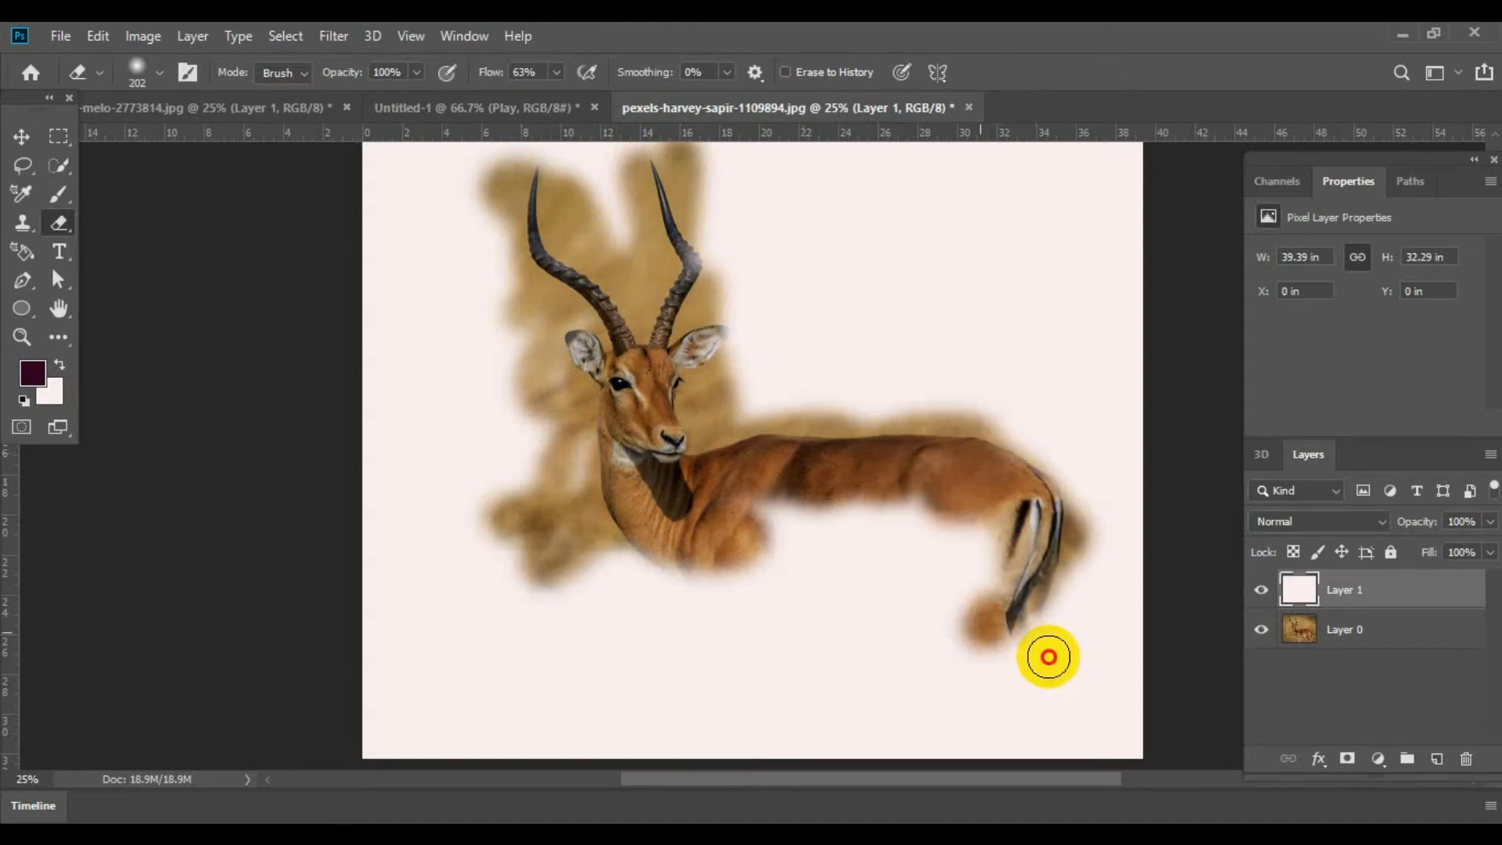
{"action": "left_click_drag", "start_coordinate": [1048, 658], "coordinate": [1039, 482]}
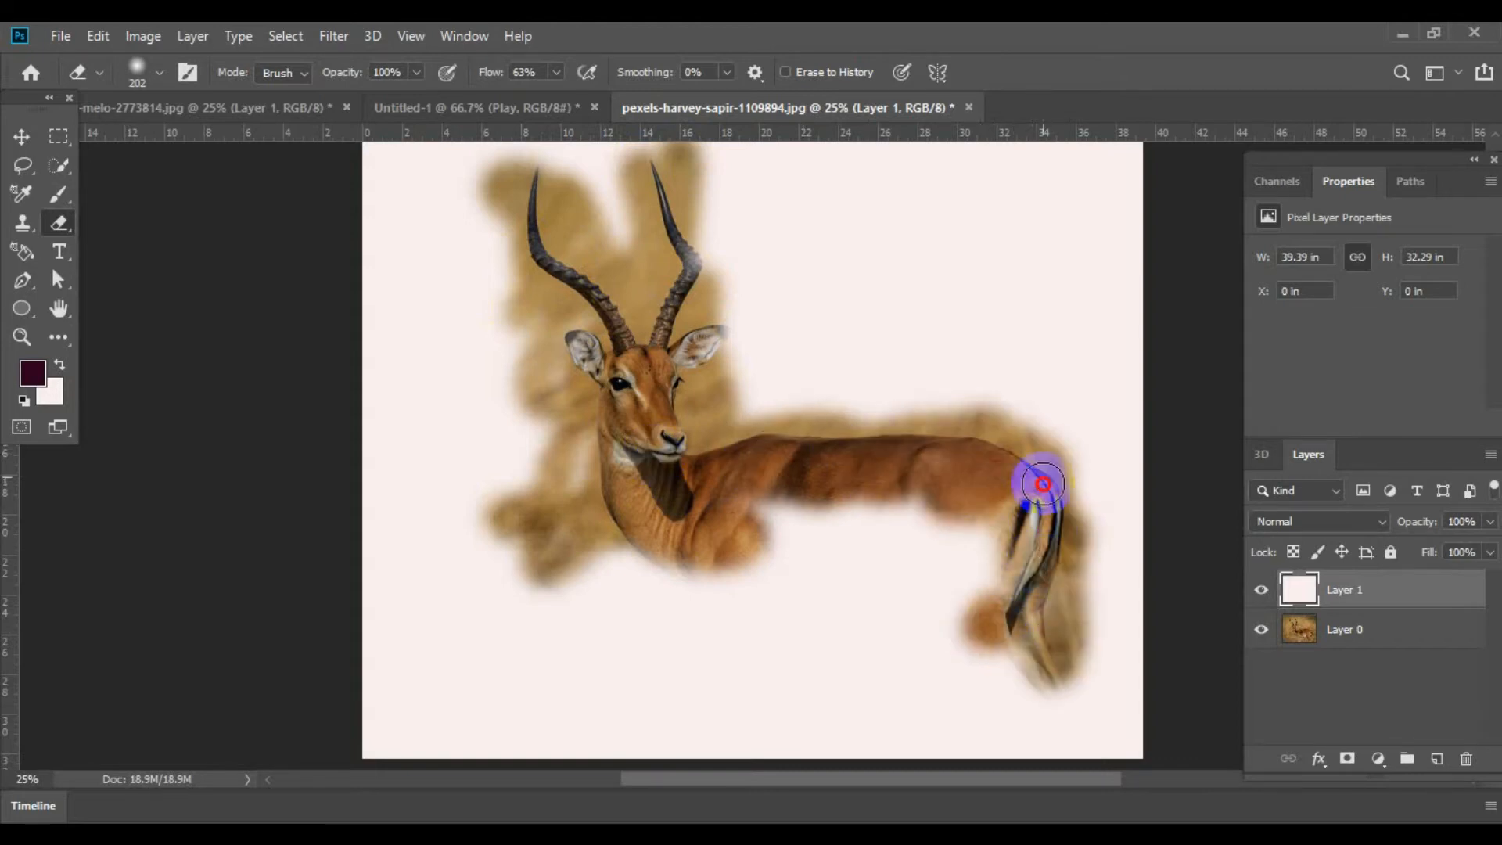
{"action": "left_click_drag", "start_coordinate": [1042, 482], "coordinate": [796, 505]}
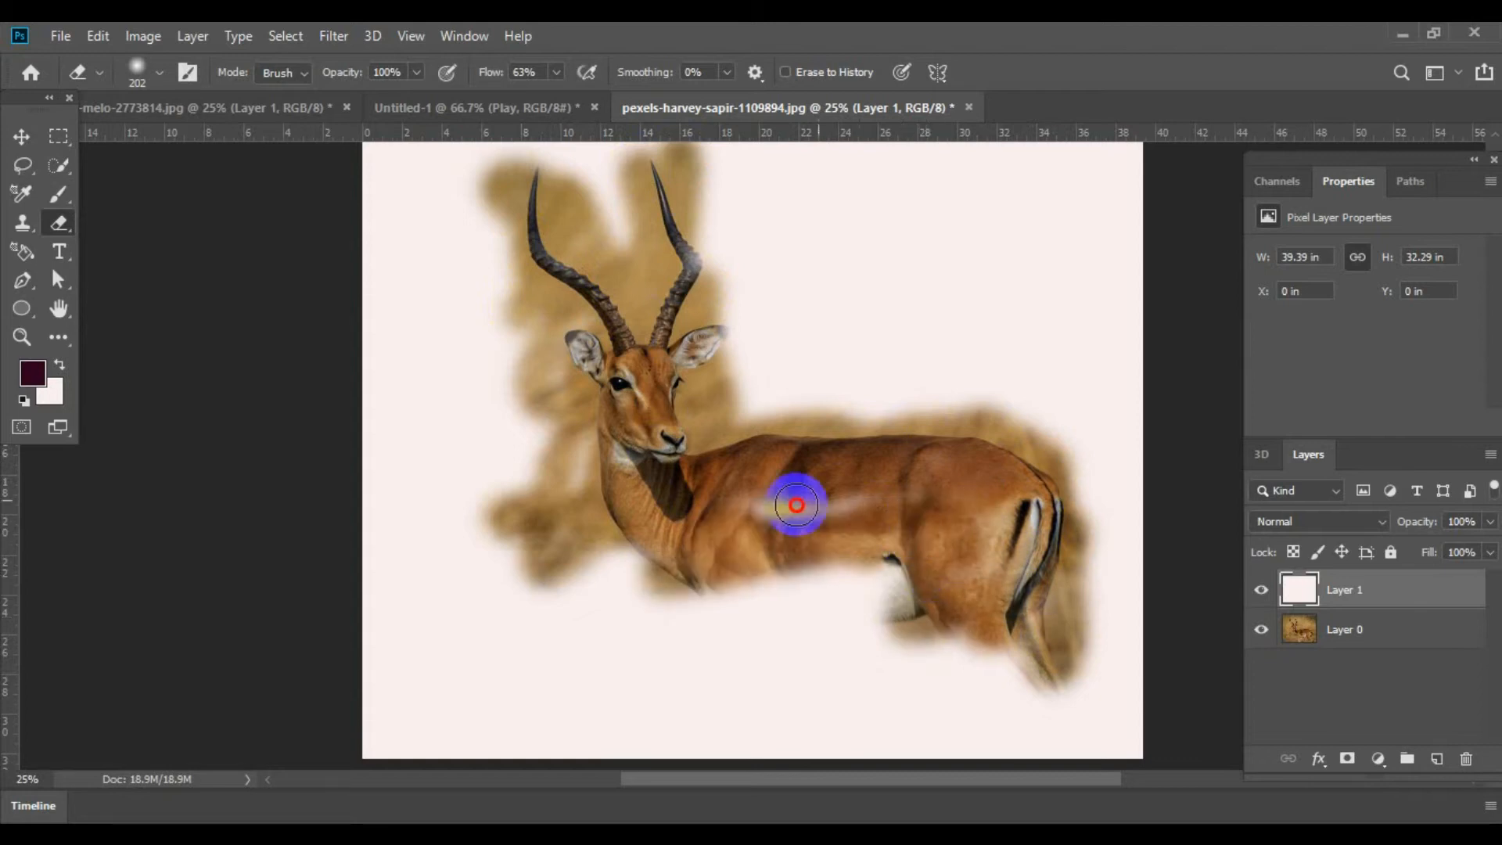
{"action": "left_click_drag", "start_coordinate": [794, 506], "coordinate": [723, 669]}
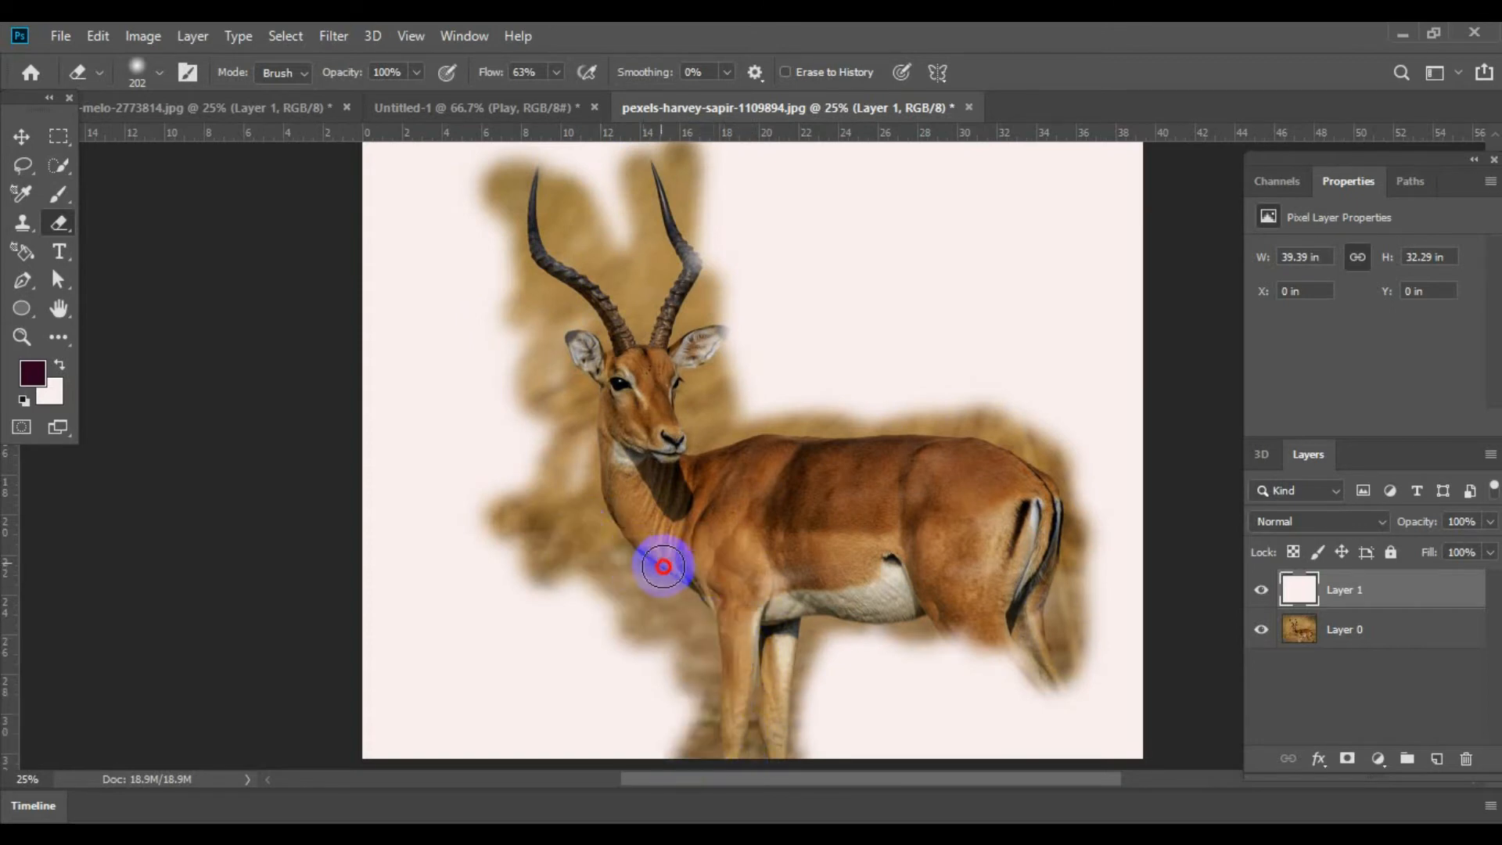
{"action": "left_click_drag", "start_coordinate": [666, 565], "coordinate": [983, 667]}
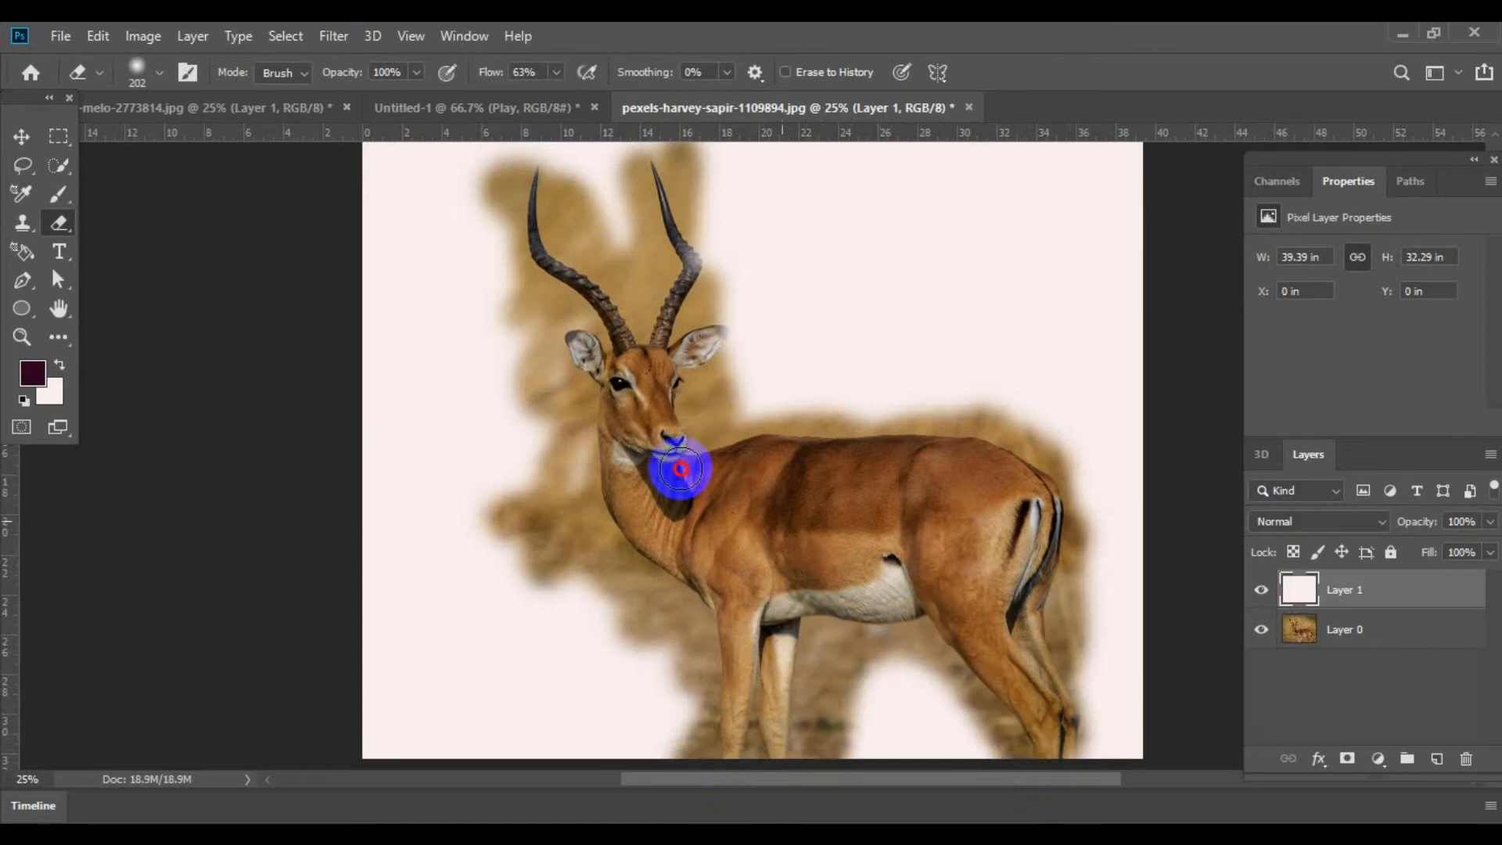
{"action": "left_click_drag", "start_coordinate": [681, 469], "coordinate": [700, 254]}
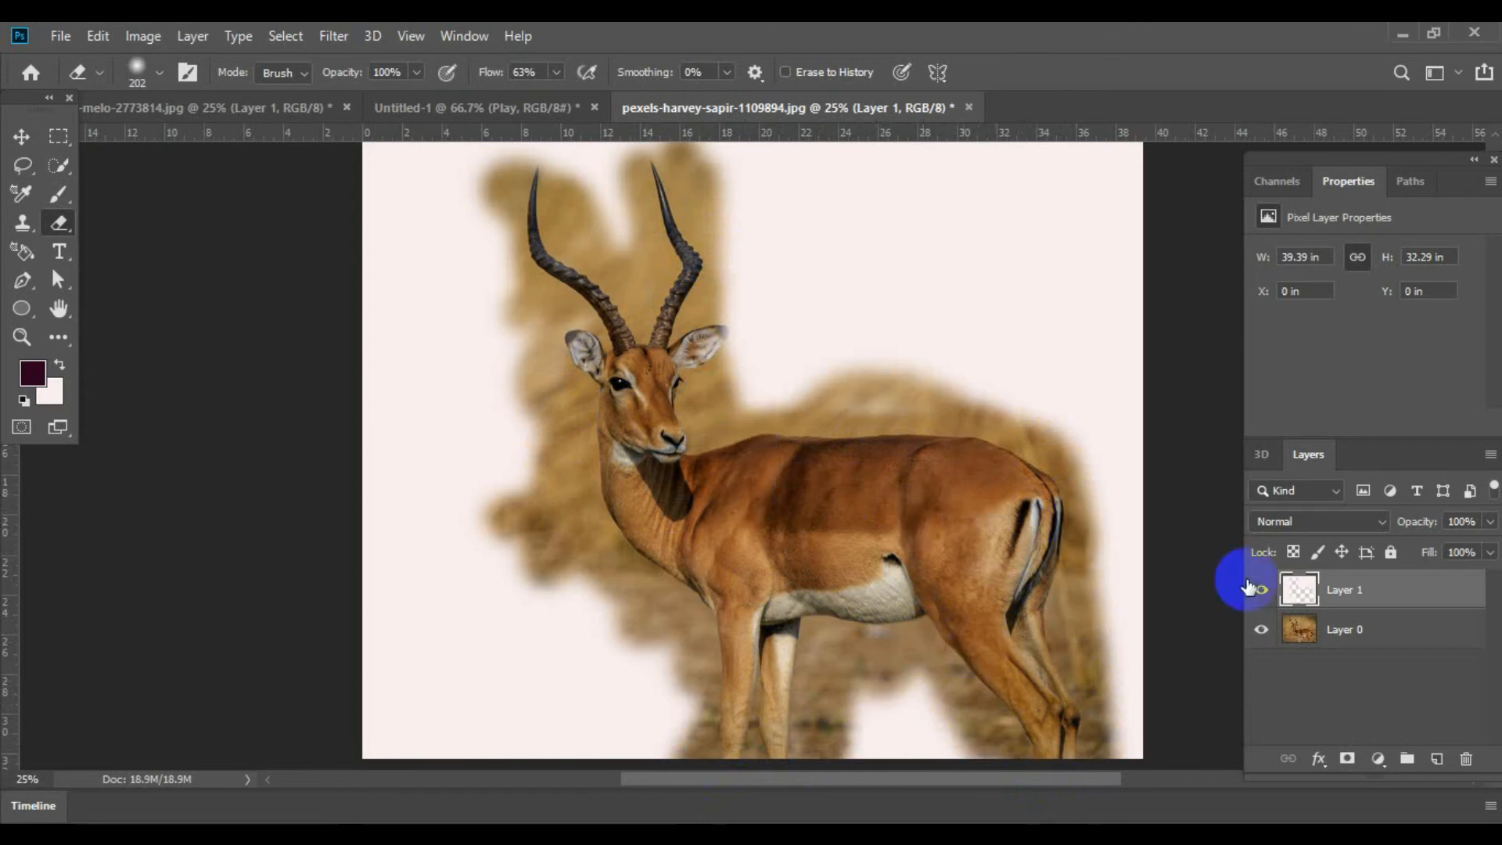
Add a Hue/Saturation adjustment layer and shift the Hue to about -69 so the impala turns pink.
{"action": "left_click", "coordinate": [1377, 758]}
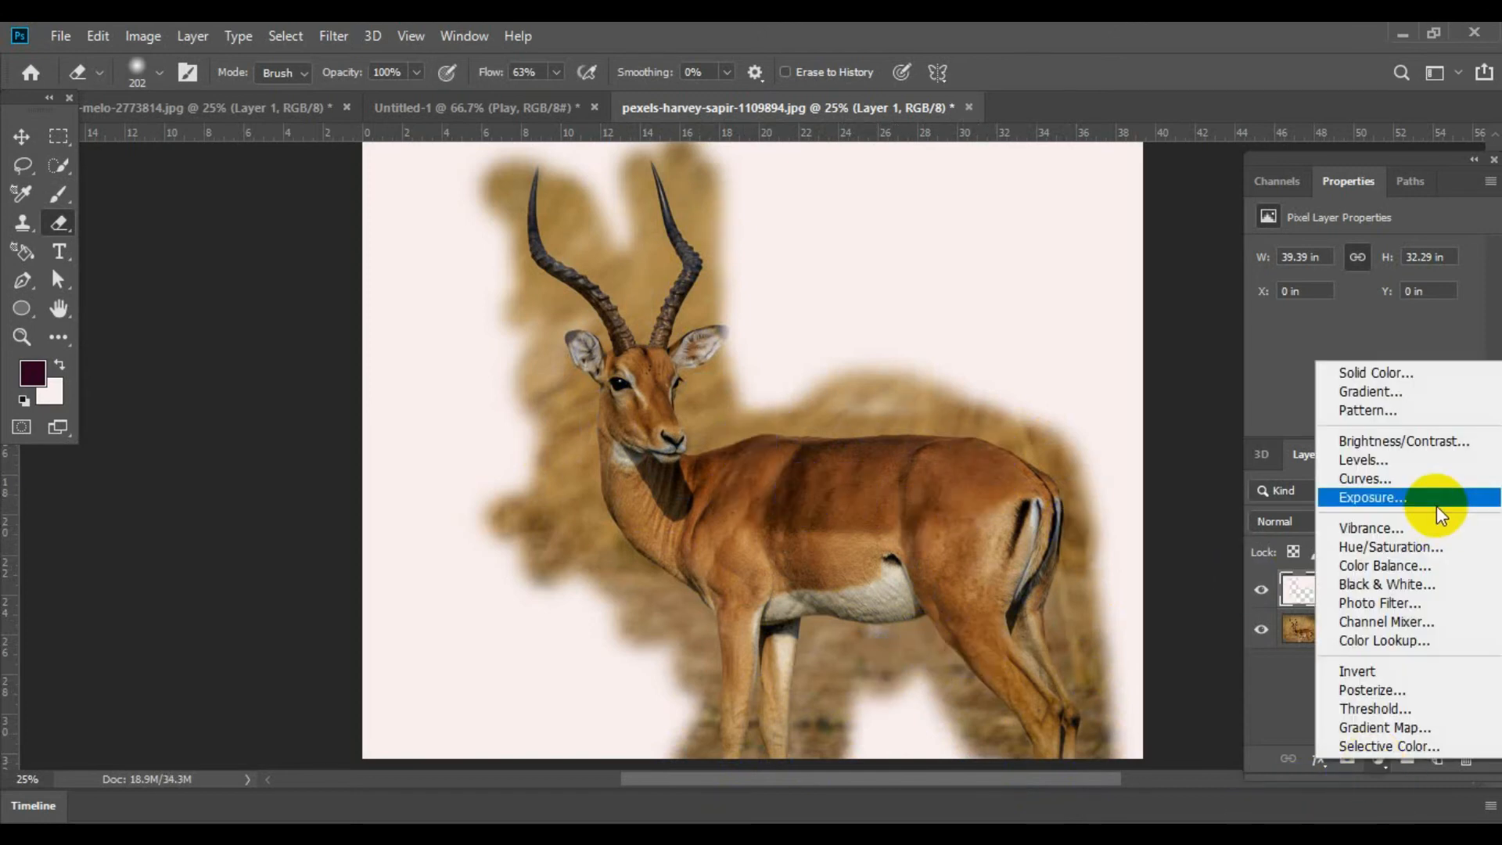
{"action": "left_click", "coordinate": [1389, 546]}
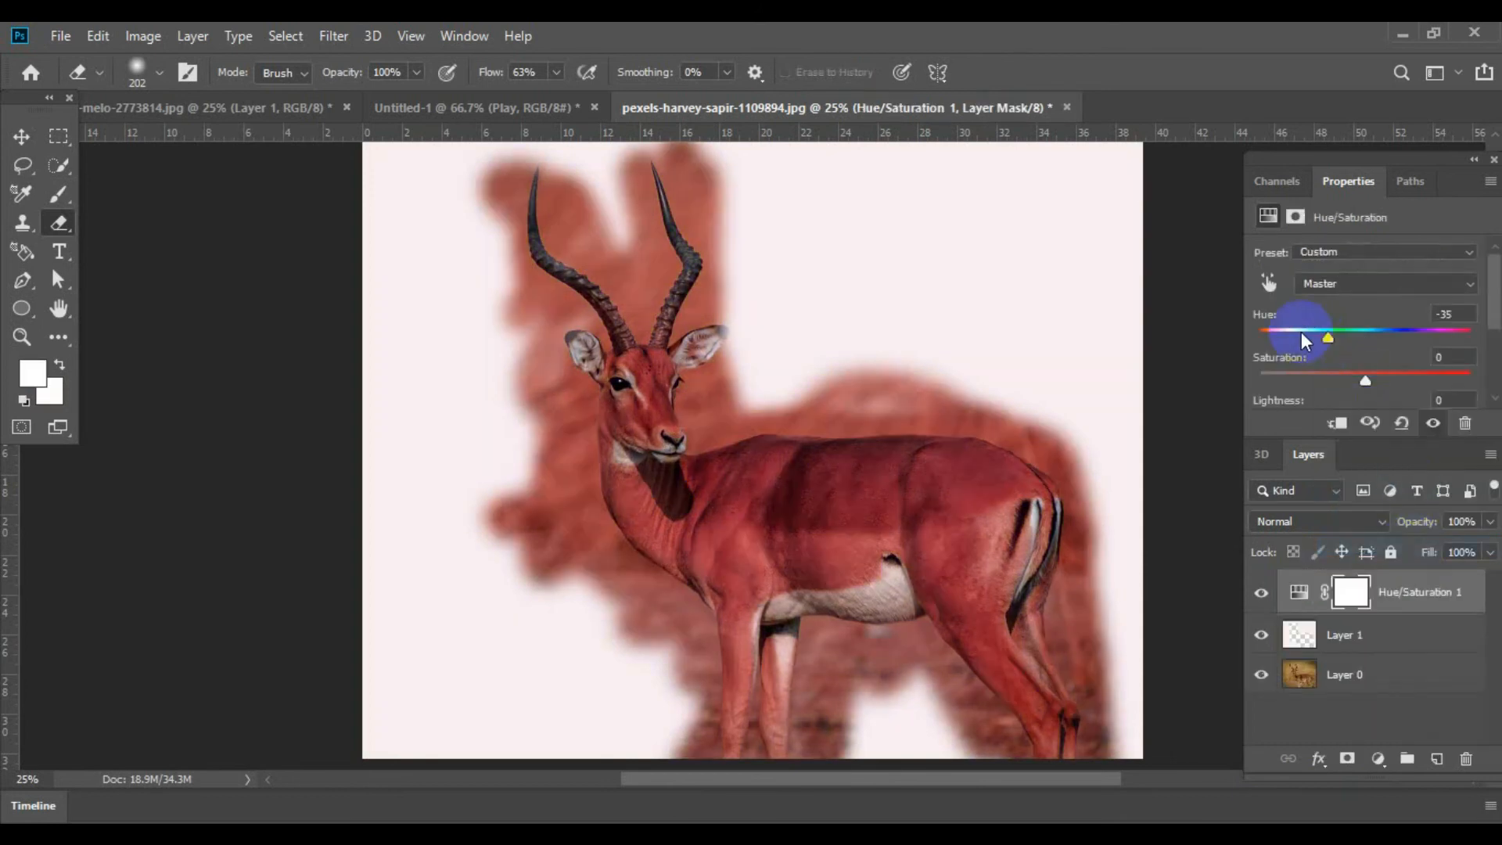
{"action": "left_click_drag", "start_coordinate": [1326, 338], "coordinate": [1407, 330]}
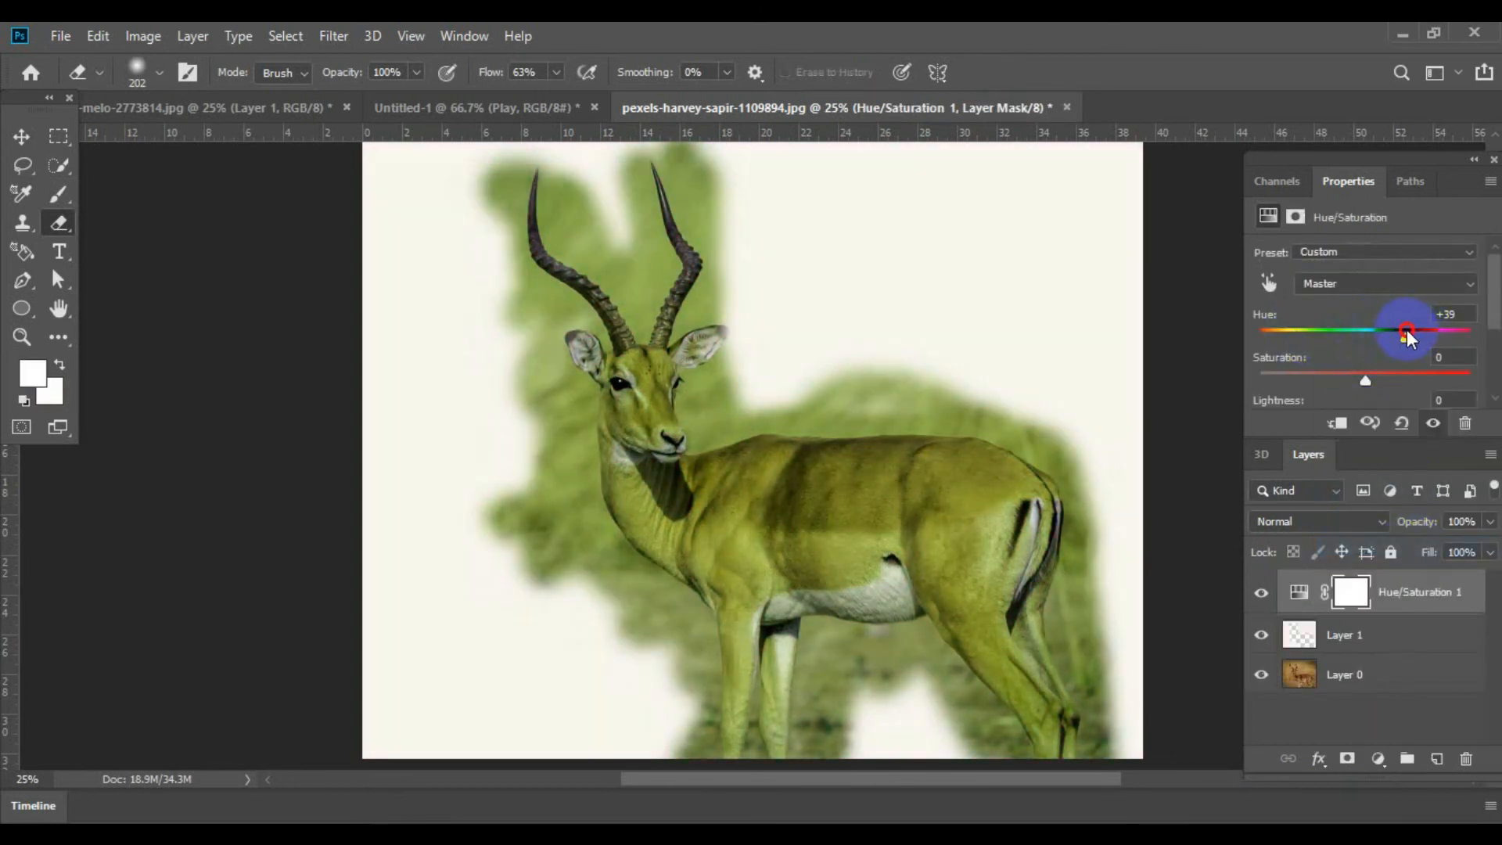
{"action": "left_click_drag", "start_coordinate": [1406, 330], "coordinate": [1358, 330]}
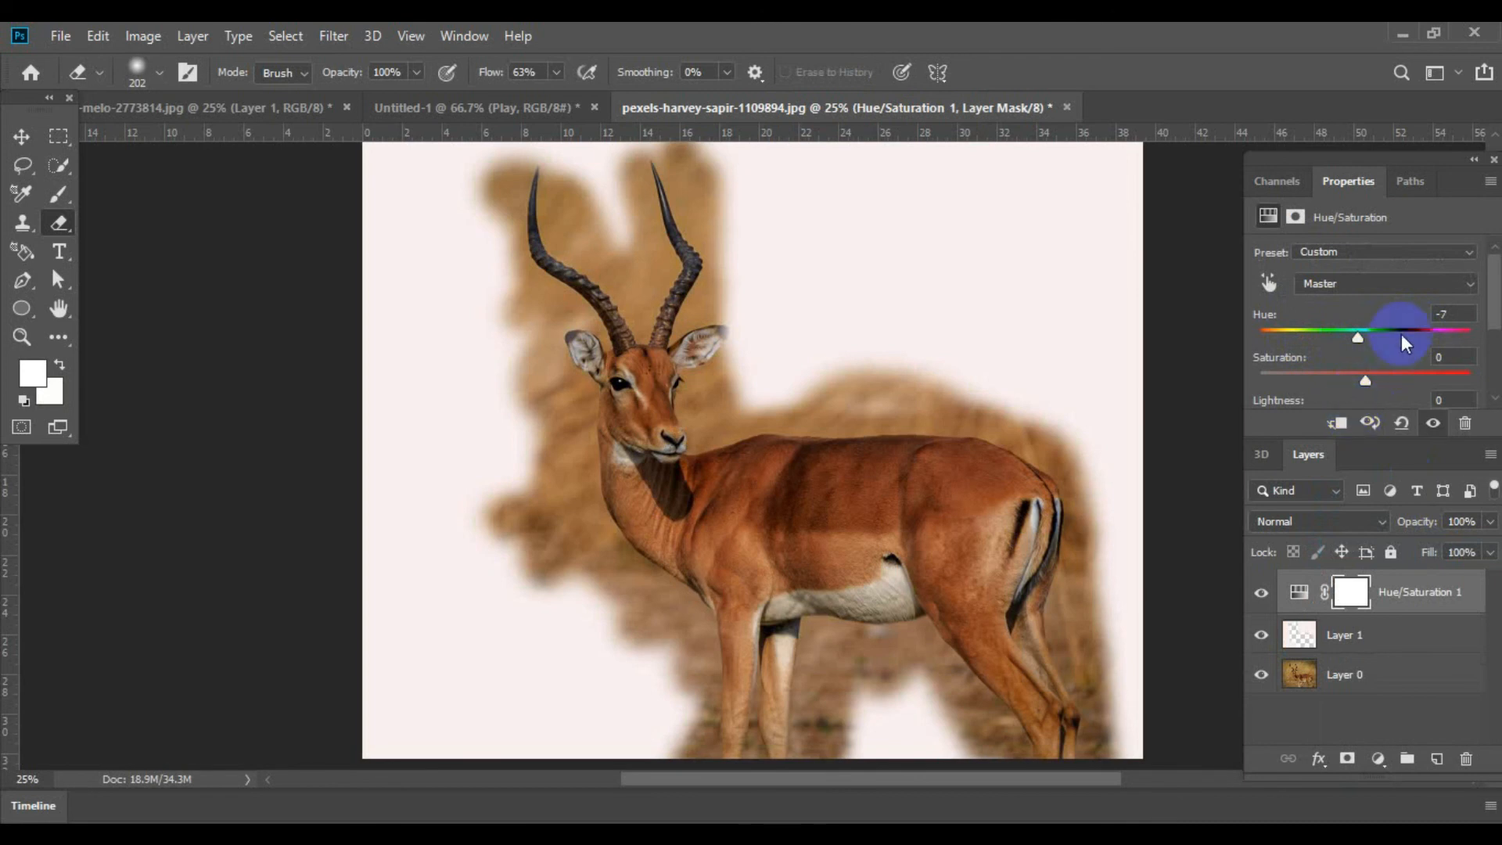
{"action": "left_click_drag", "start_coordinate": [1404, 335], "coordinate": [1305, 335]}
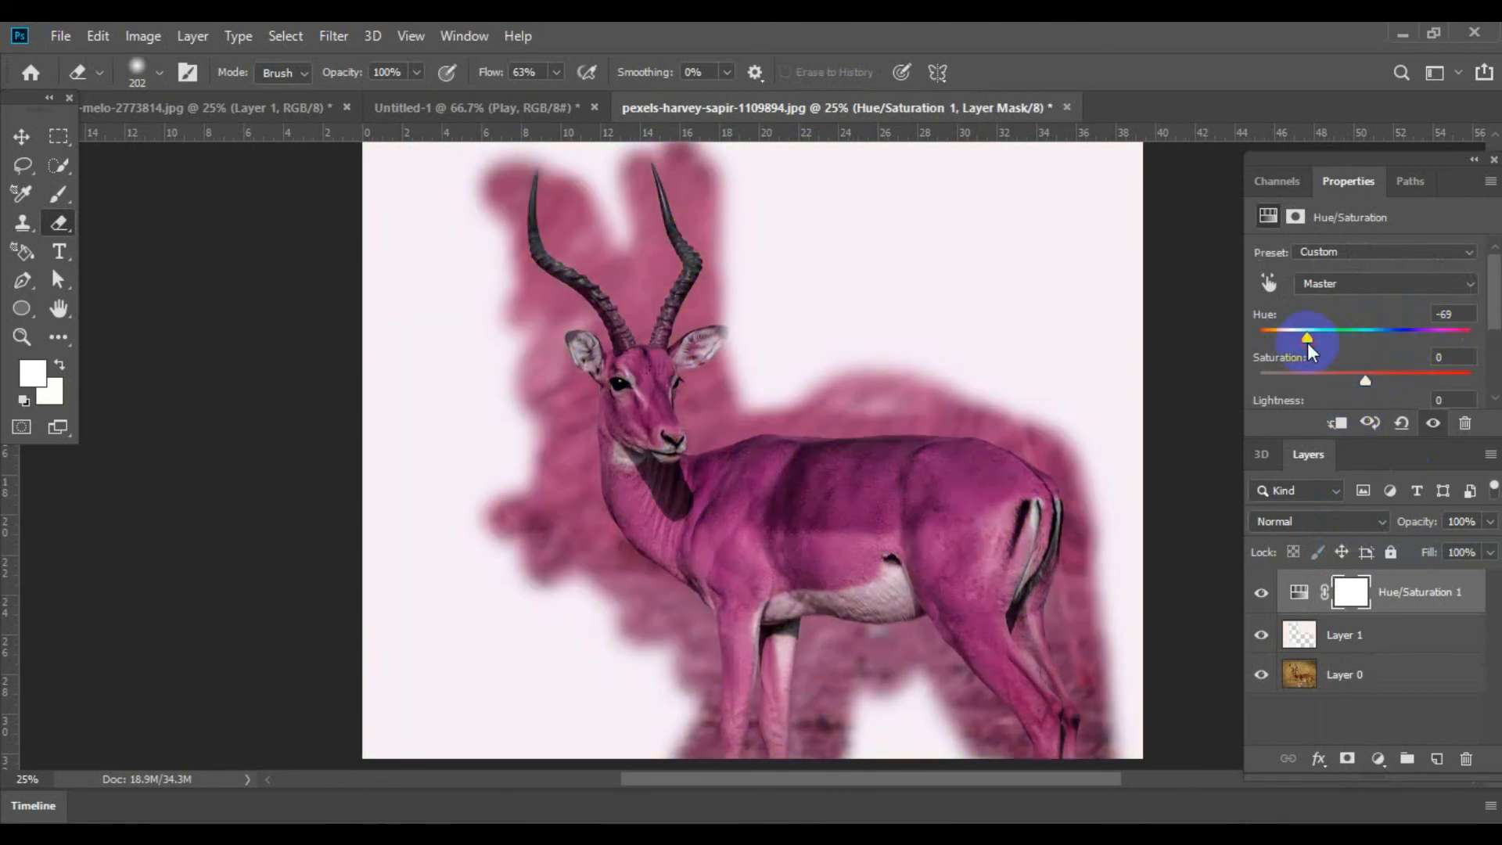